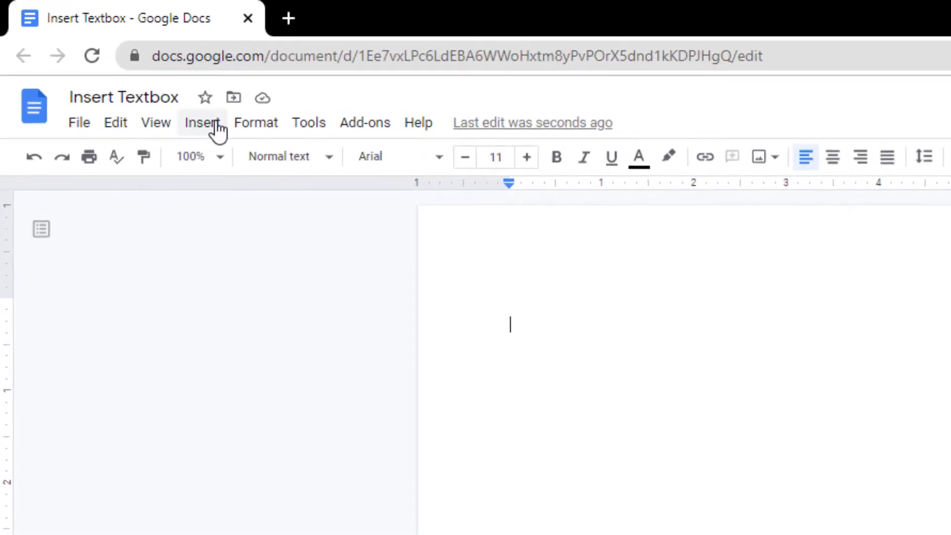
- Open the Insert menu to start adding a table
left_click(201, 122)
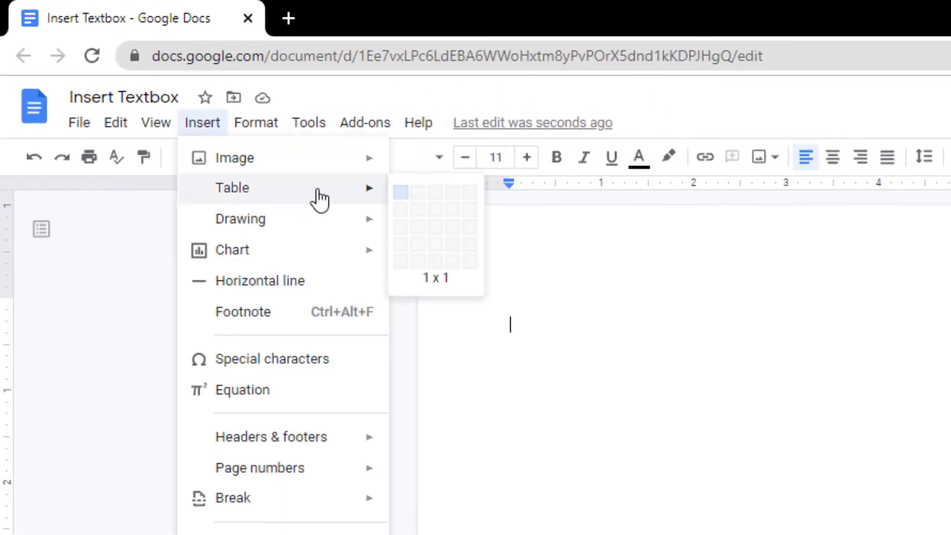
mouse_move(403, 194)
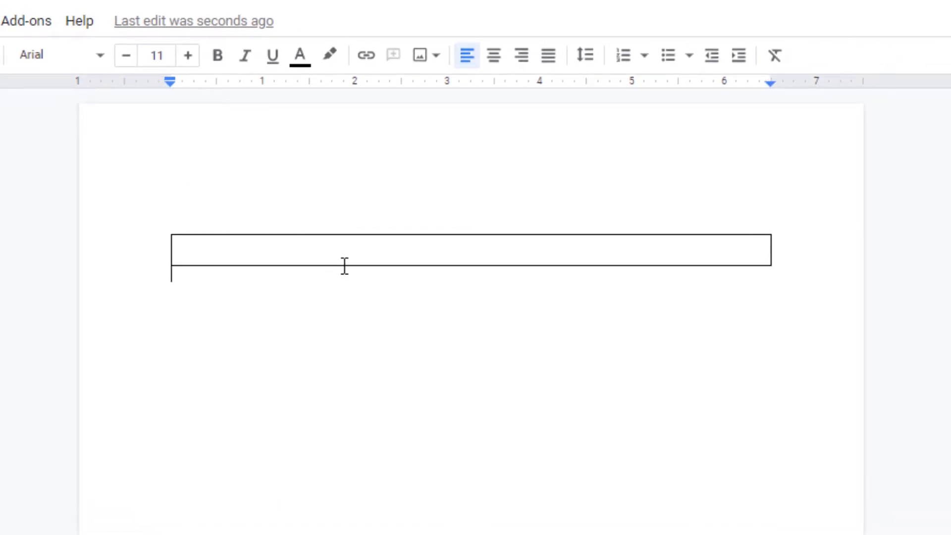
- Drag the one-cell table's bottom border down to make the cell taller
left_click_drag(335, 267, 335, 298)
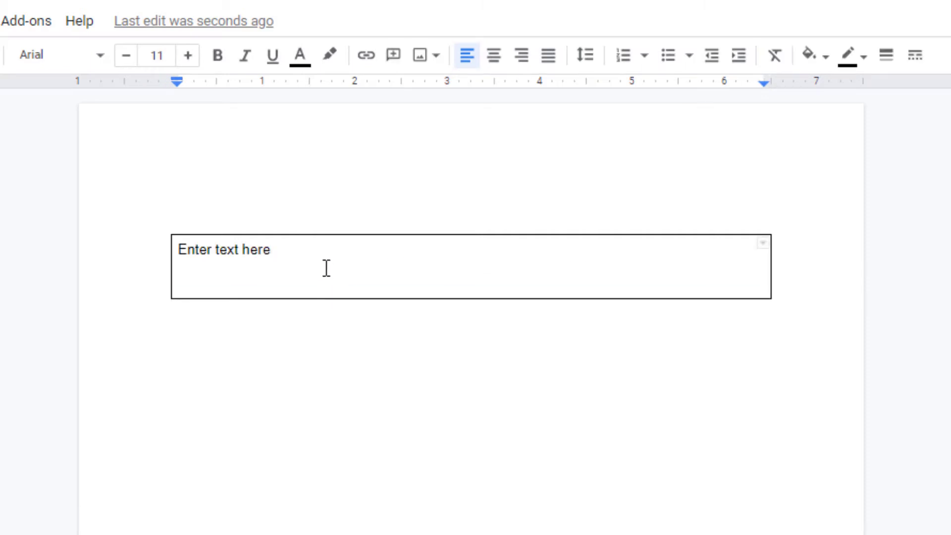
left_click(298, 55)
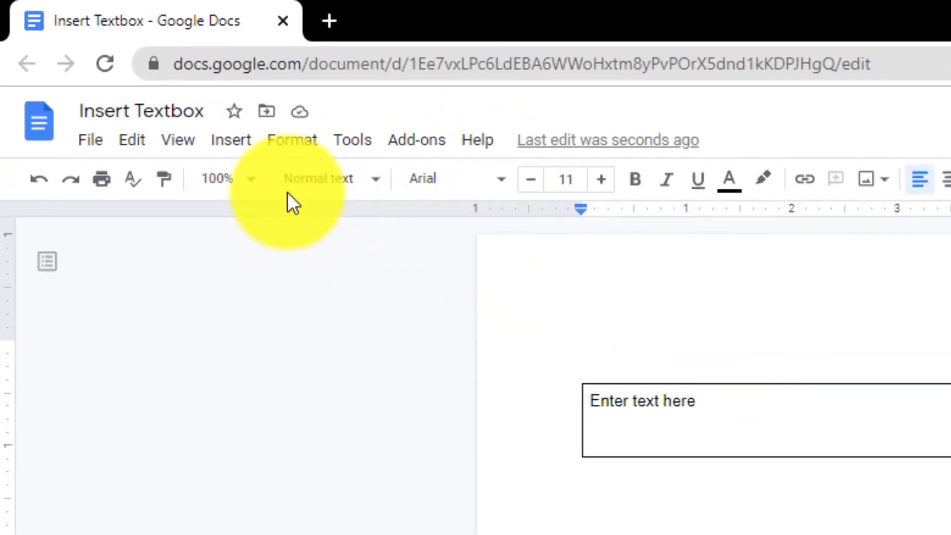
- Create a new blank drawing from the Insert > Drawing menu
left_click(230, 140)
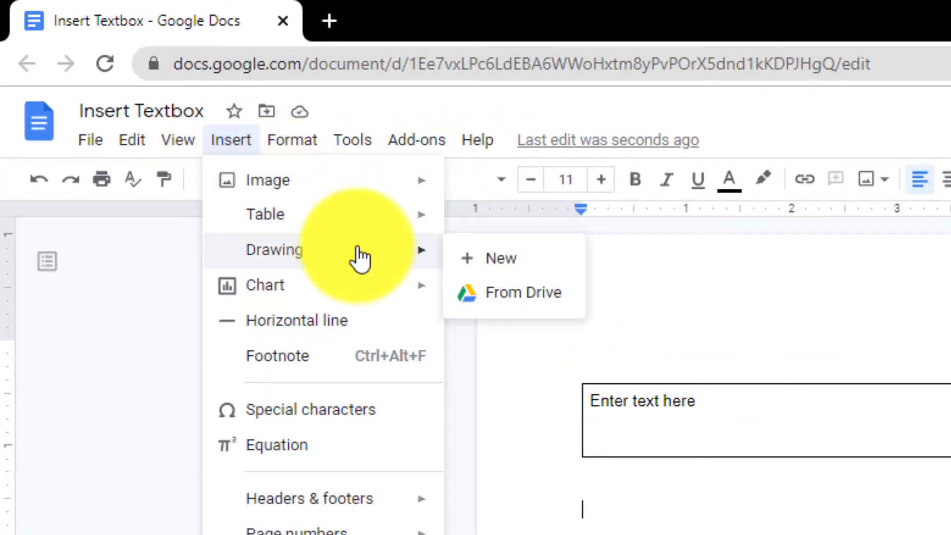
left_click(500, 258)
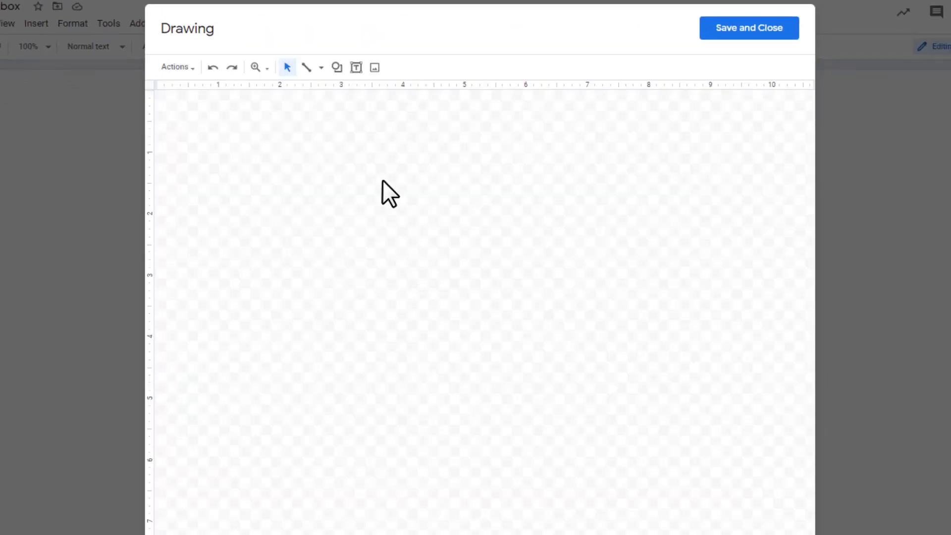
- Draw a wide text box across the canvas and type 'Enter text here'
left_click(356, 66)
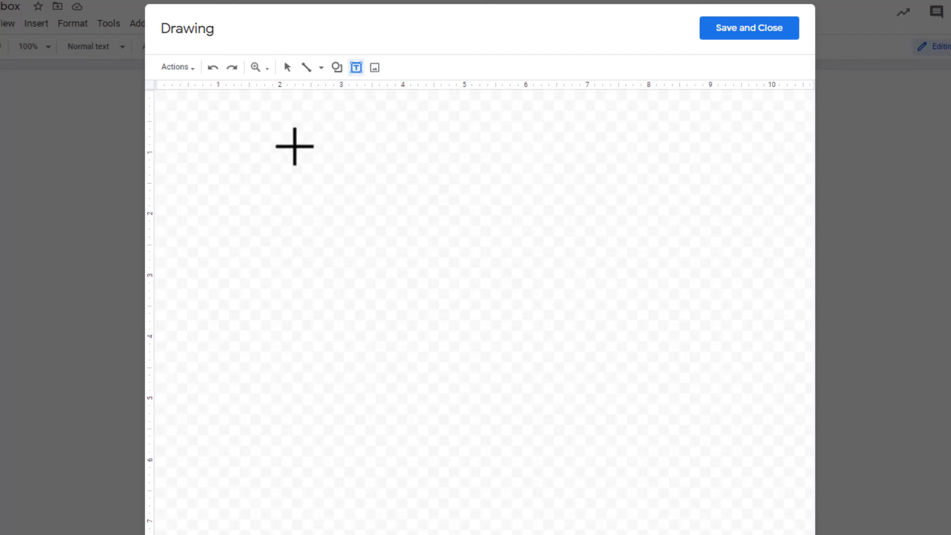
left_click_drag(294, 146, 476, 227)
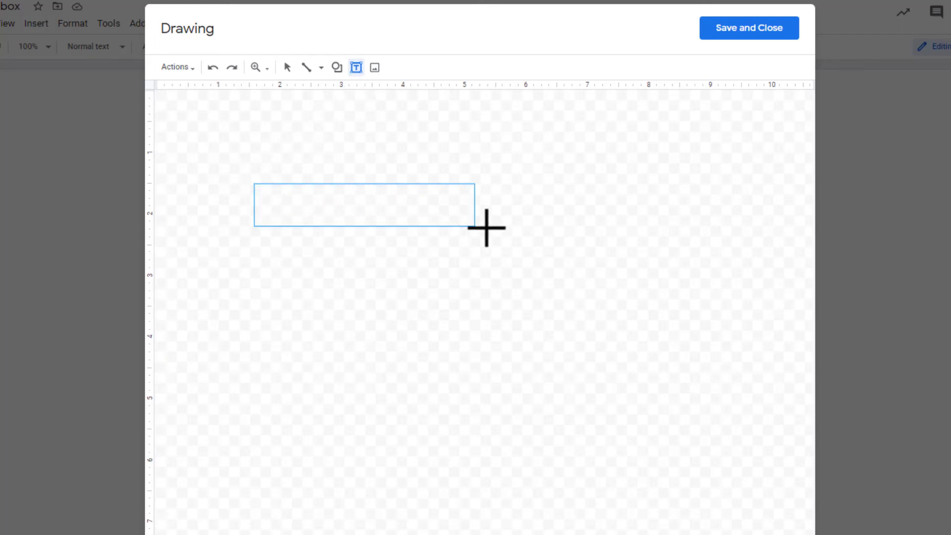
left_click_drag(485, 229, 687, 257)
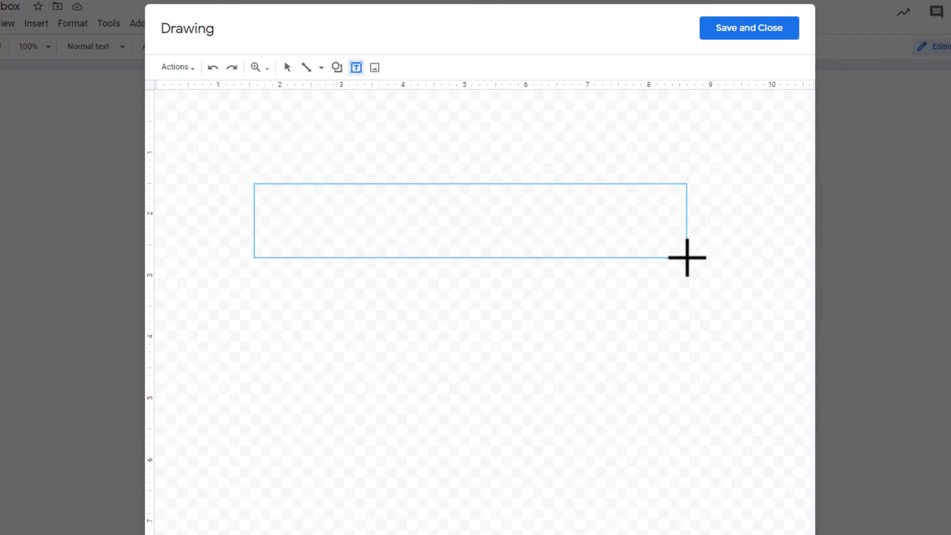
left_click_drag(255, 183, 687, 256)
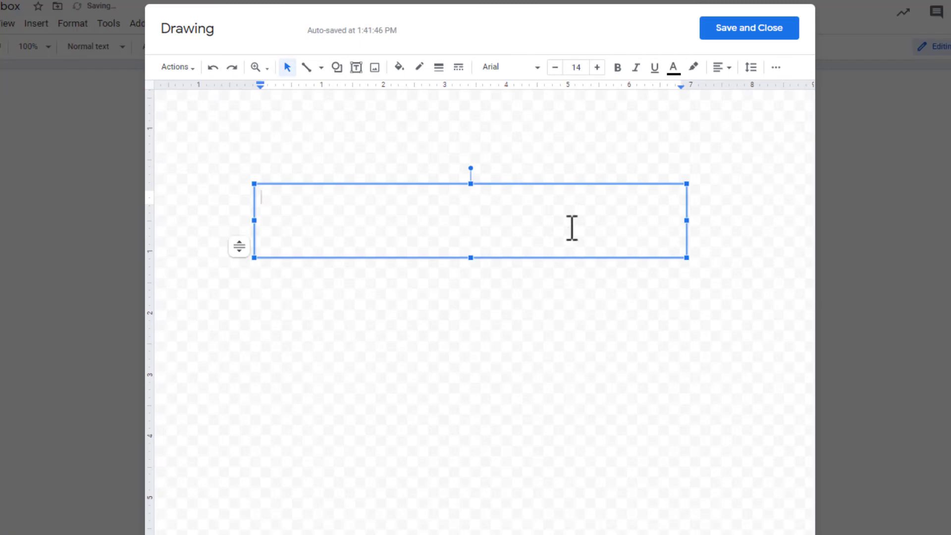
type("Enter text here")
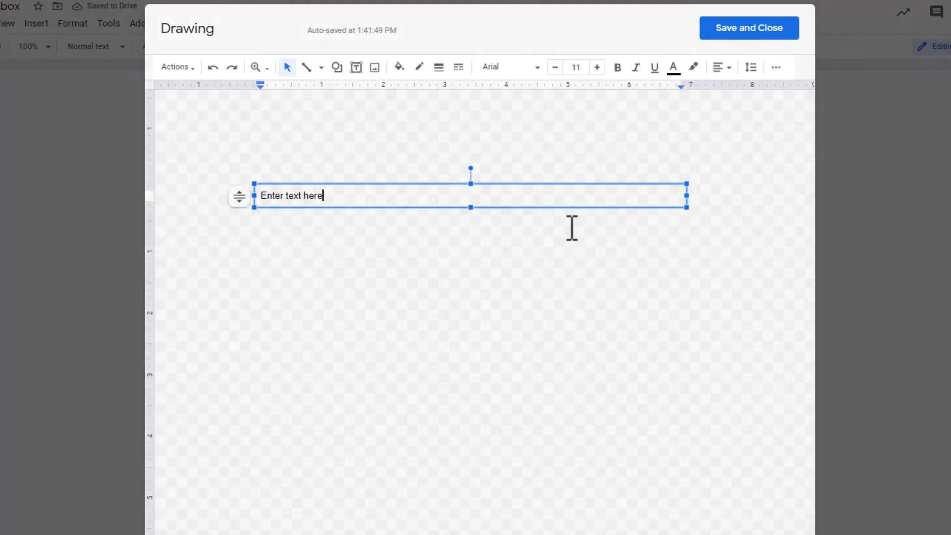